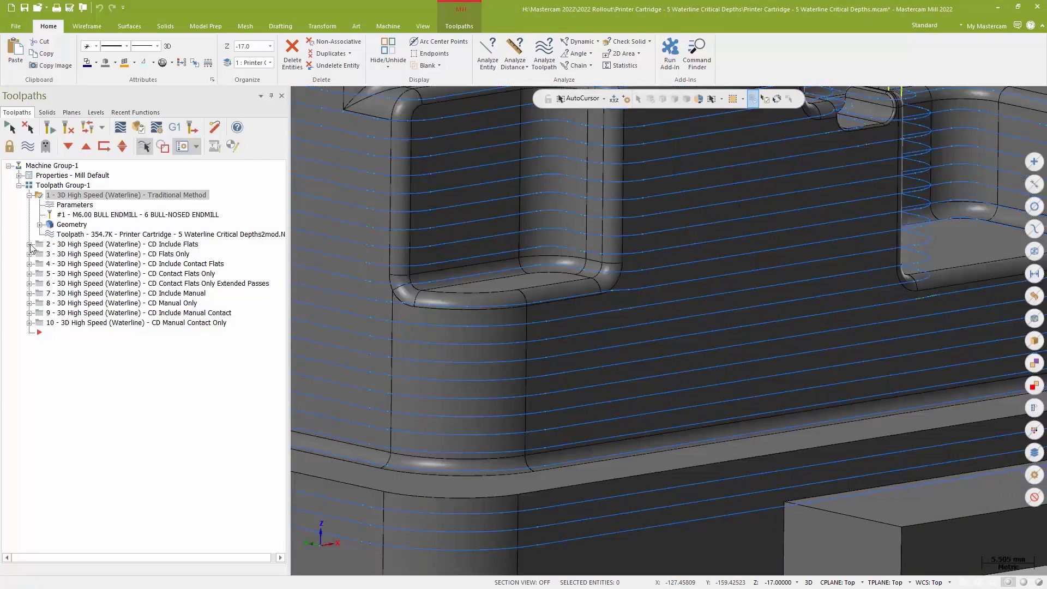
Confirm the CD Include Flats toolpath's critical depths type is Include flats
{"action": "left_click", "coordinate": [31, 244]}
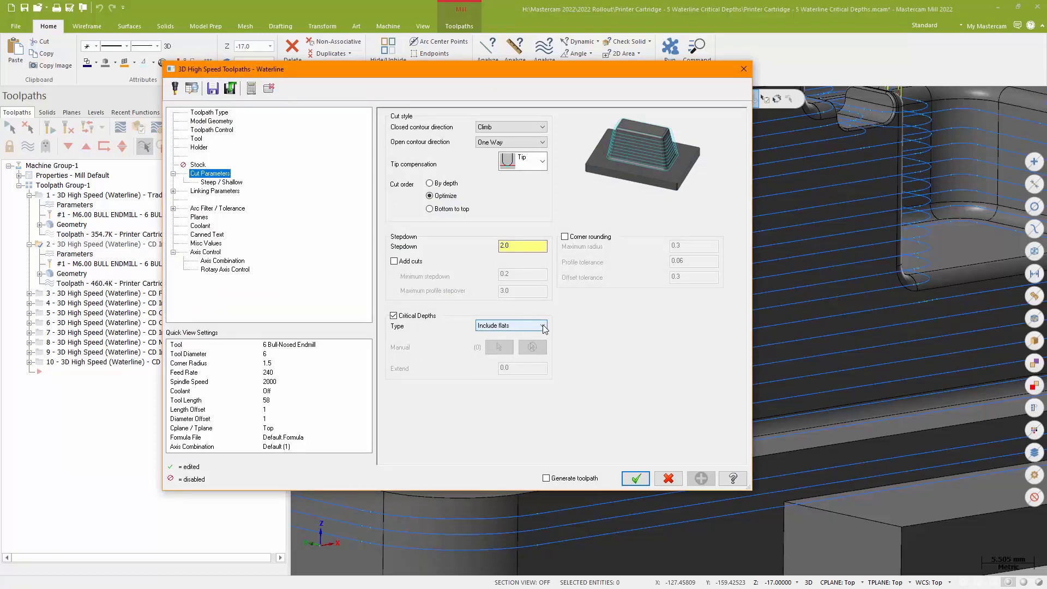
{"action": "left_click", "coordinate": [544, 326]}
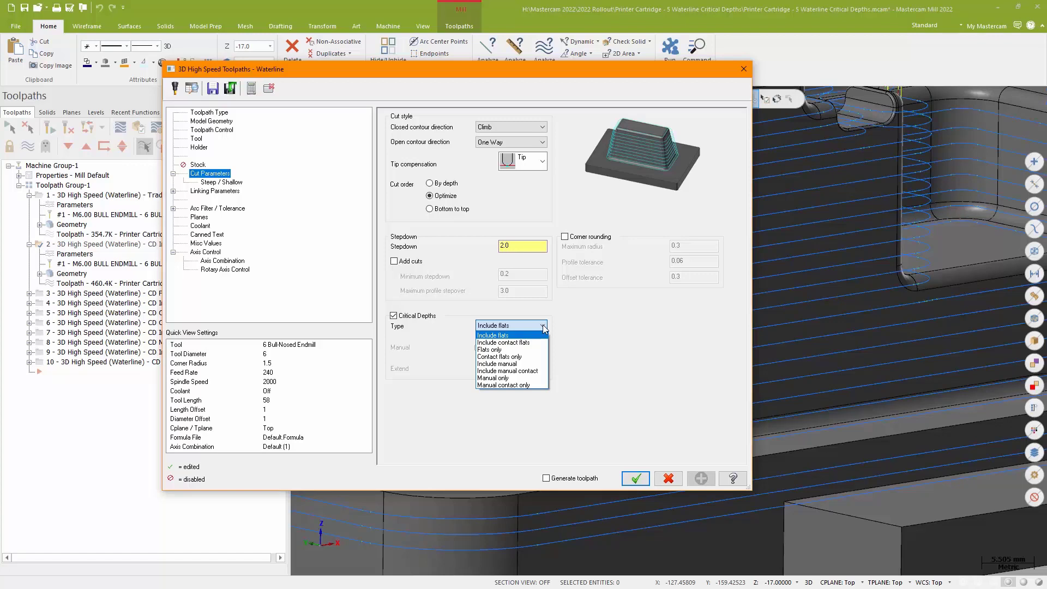
{"action": "mouse_move", "coordinate": [566, 336]}
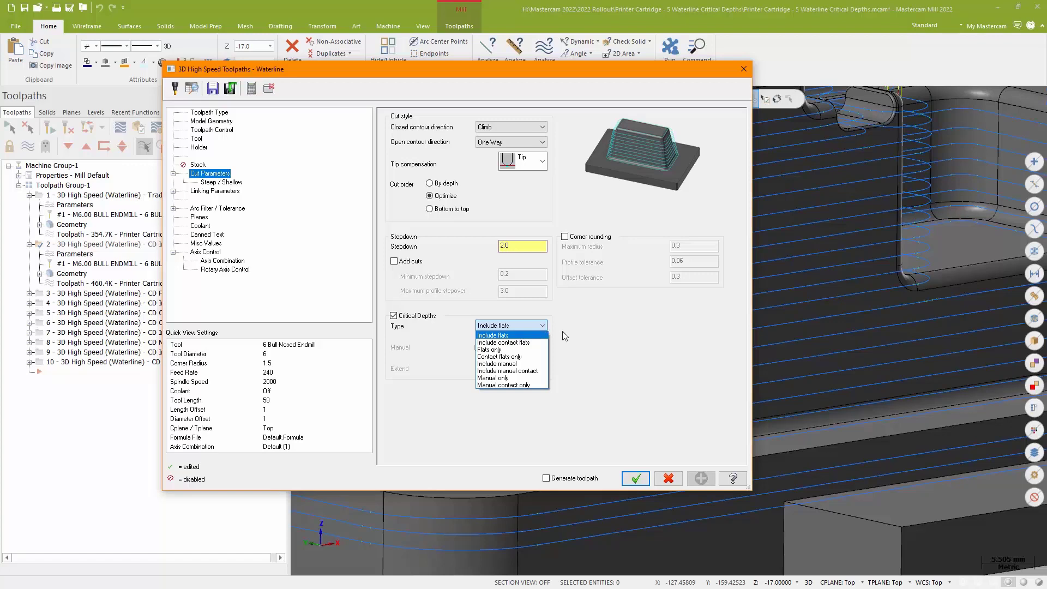
{"action": "left_click", "coordinate": [492, 335]}
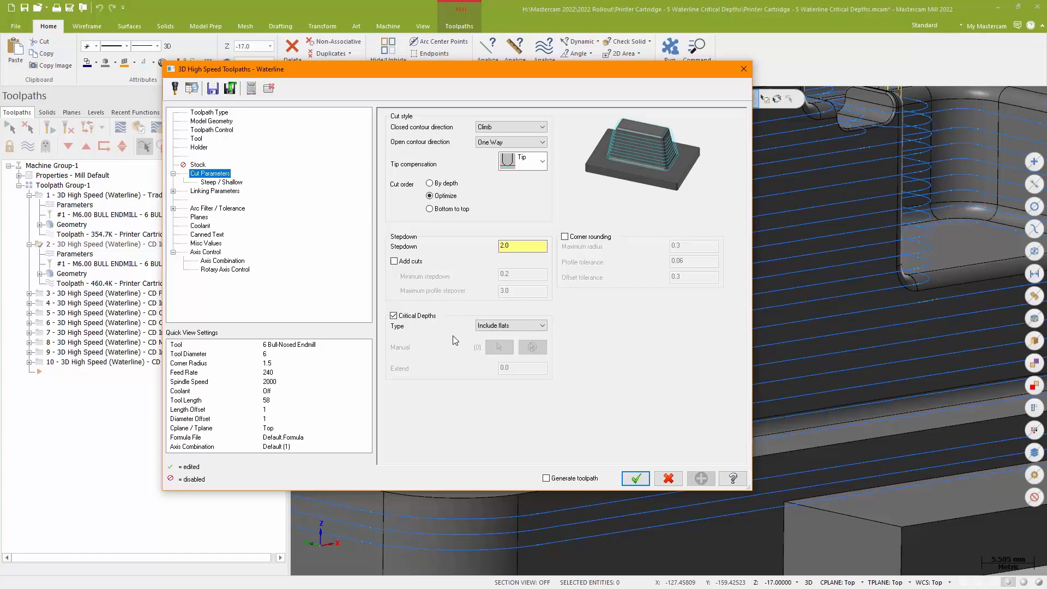
{"action": "mouse_move", "coordinate": [455, 329]}
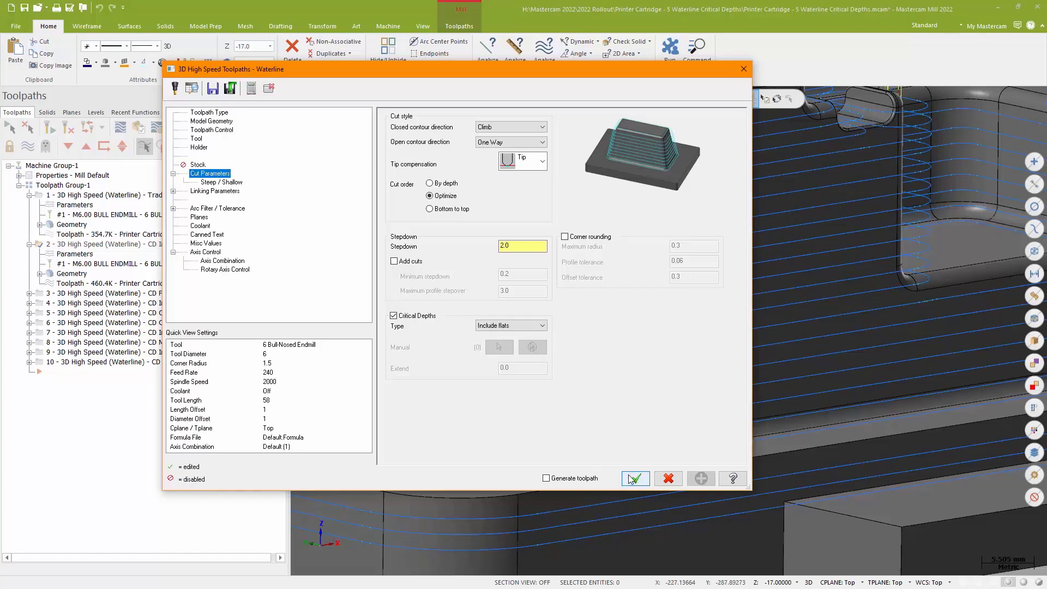
Accept the unchanged waterline parameters and display toolpath 2's passes on the part
{"action": "left_click", "coordinate": [635, 478]}
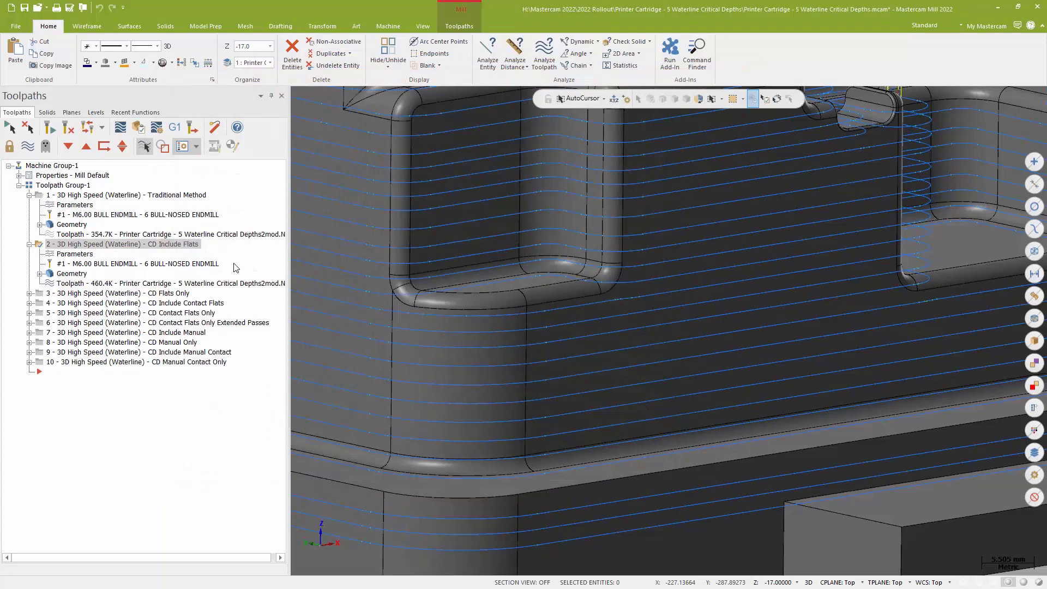
{"action": "left_click", "coordinate": [131, 194]}
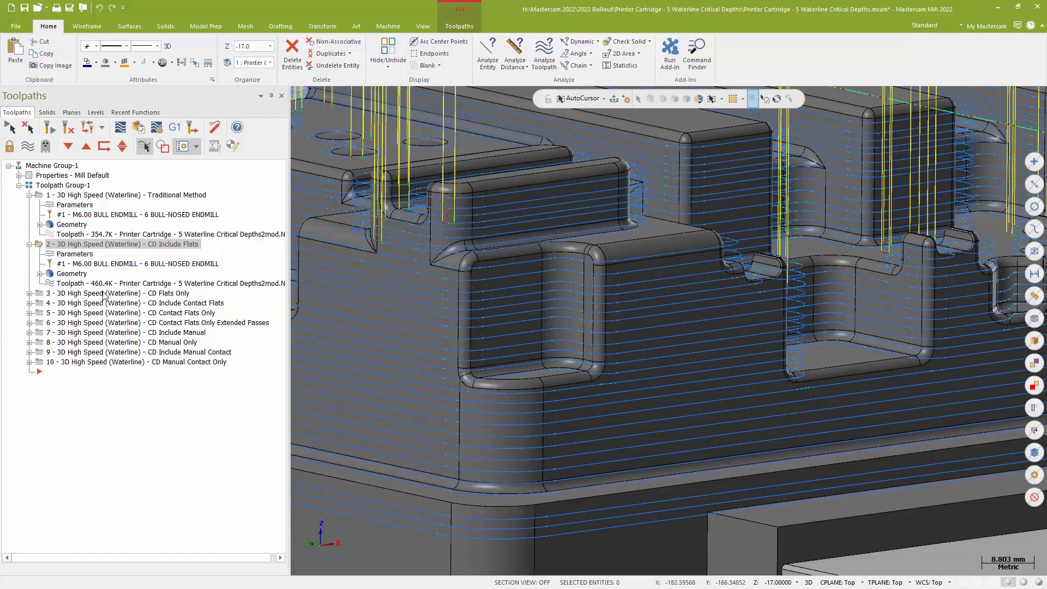
Select toolpath 4, CD Include Contact Flats, to display its waterline passes
{"action": "left_click", "coordinate": [104, 293]}
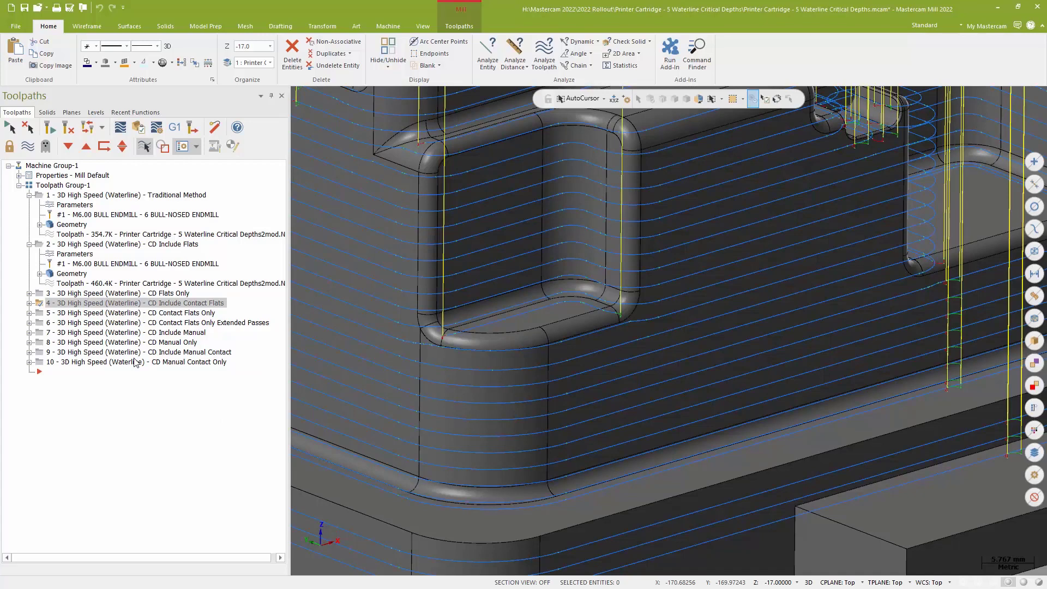
{"action": "mouse_move", "coordinate": [146, 313]}
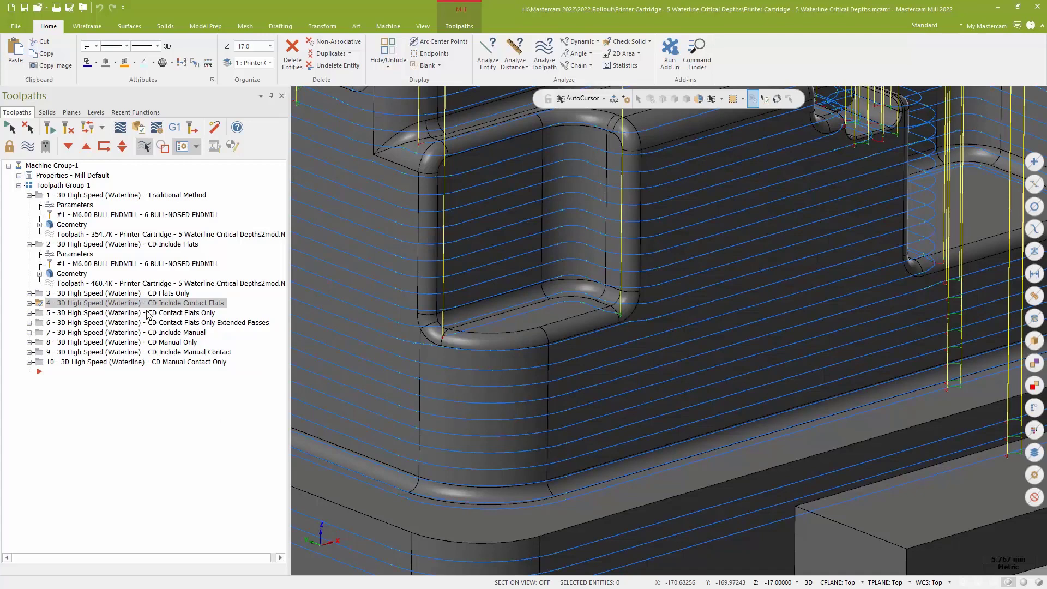
Display CD Contact Flats Only, then its Extended Passes version
{"action": "left_click", "coordinate": [109, 313]}
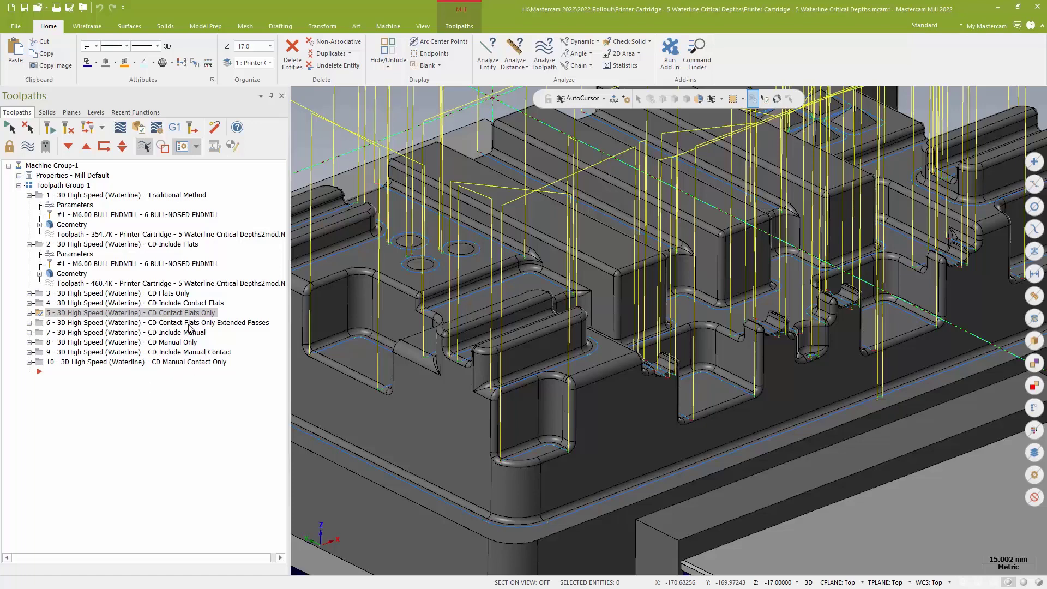
{"action": "left_click", "coordinate": [137, 323]}
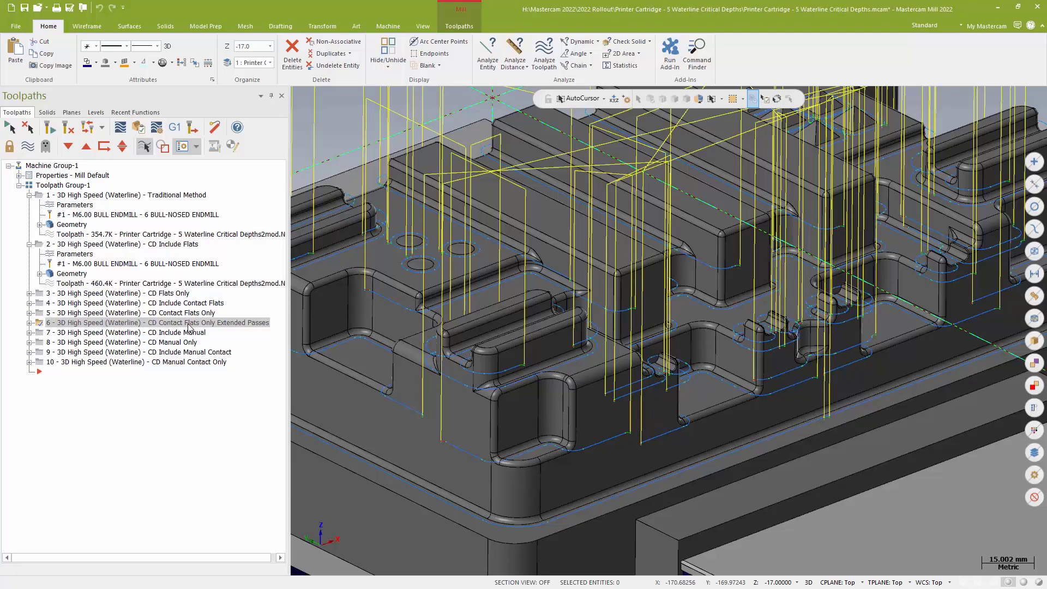
Select toolpath 7, CD Include Manual, to display its waterline passes
{"action": "left_click", "coordinate": [126, 332]}
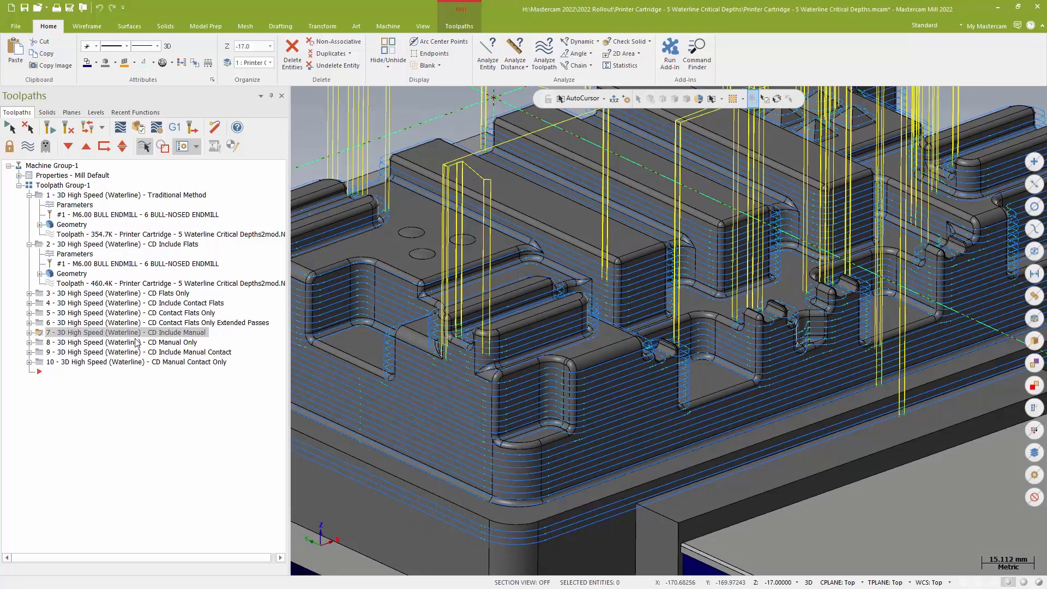
{"action": "mouse_move", "coordinate": [164, 312]}
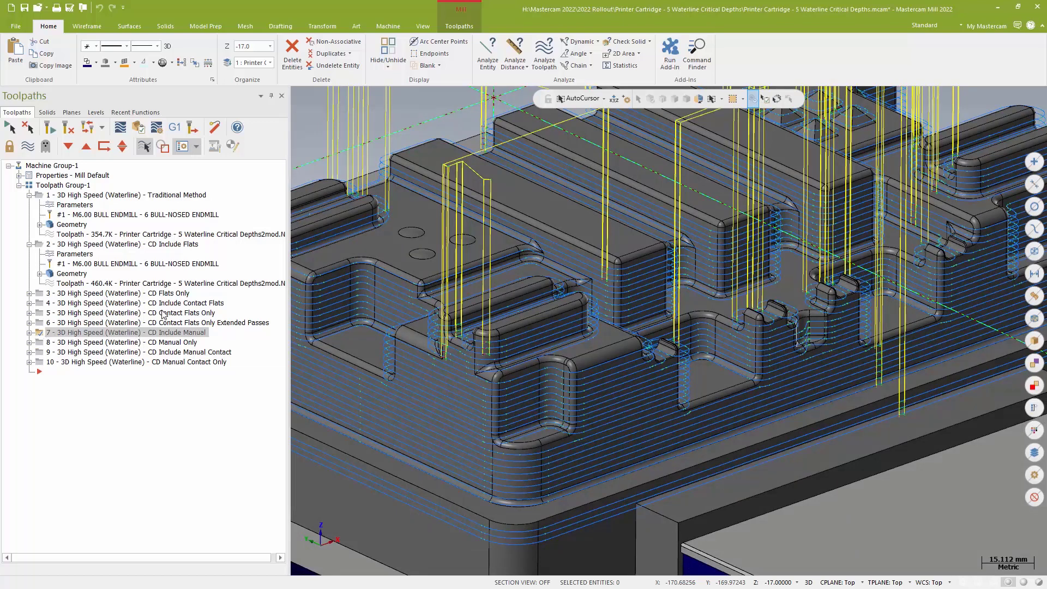
Display and expand toolpath 8, CD Manual Only, showing its sparse passes
{"action": "left_click", "coordinate": [120, 342]}
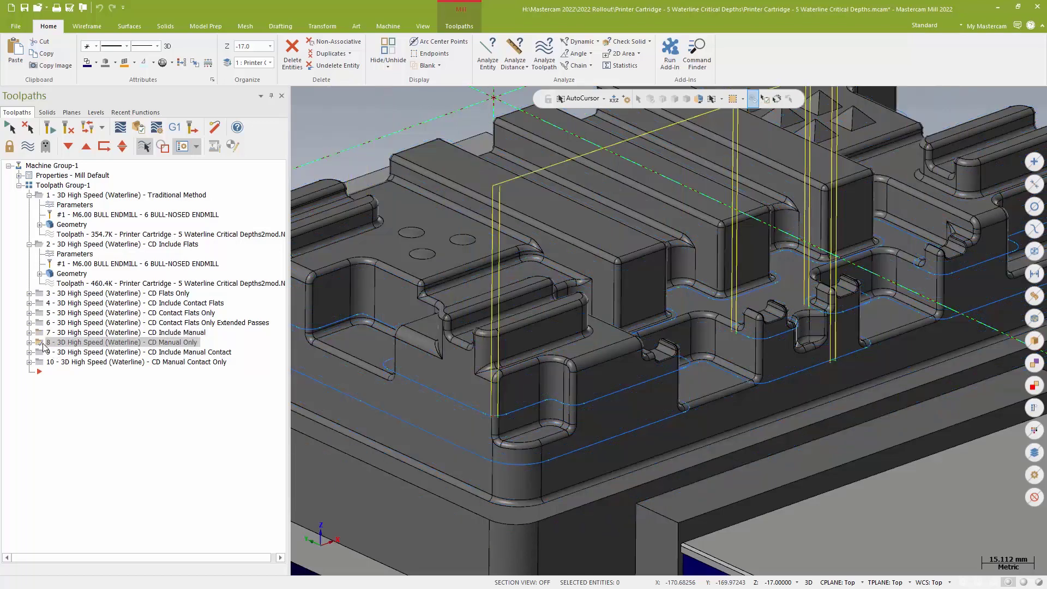
{"action": "left_click", "coordinate": [30, 342]}
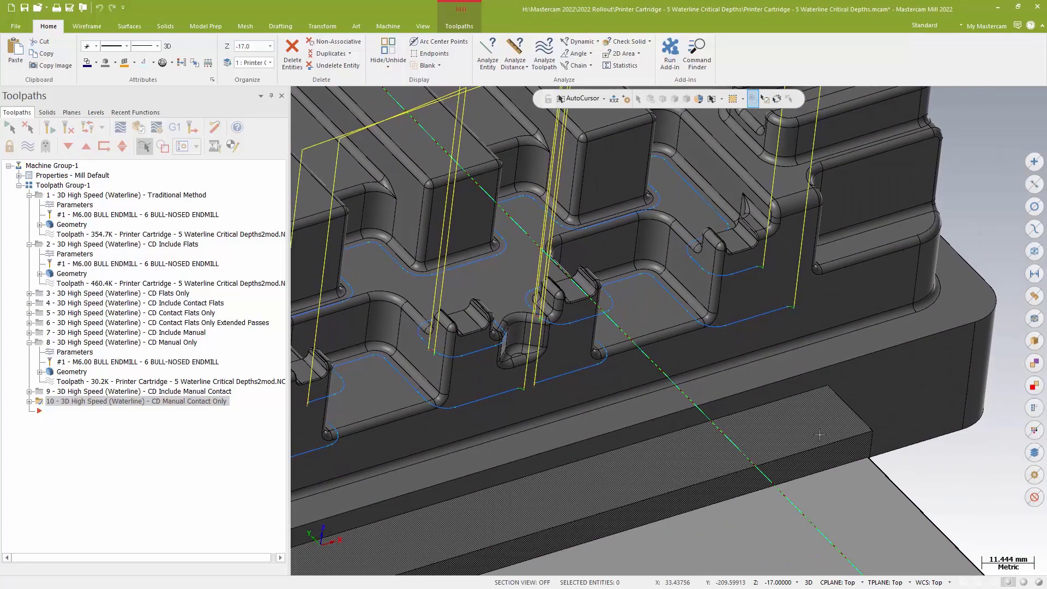
{"action": "mouse_move", "coordinate": [829, 406]}
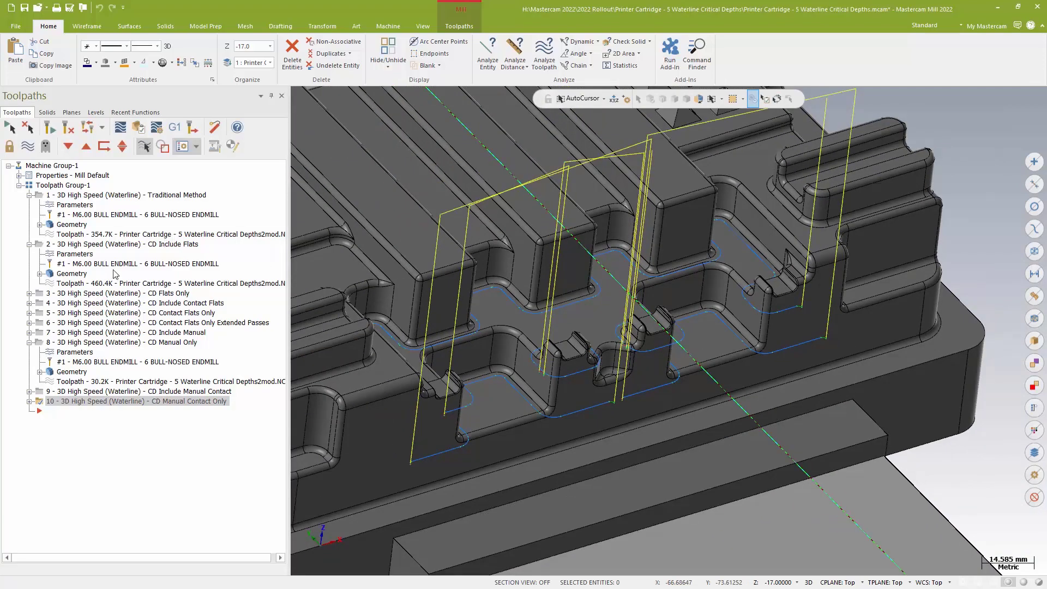
{"action": "left_click", "coordinate": [122, 195]}
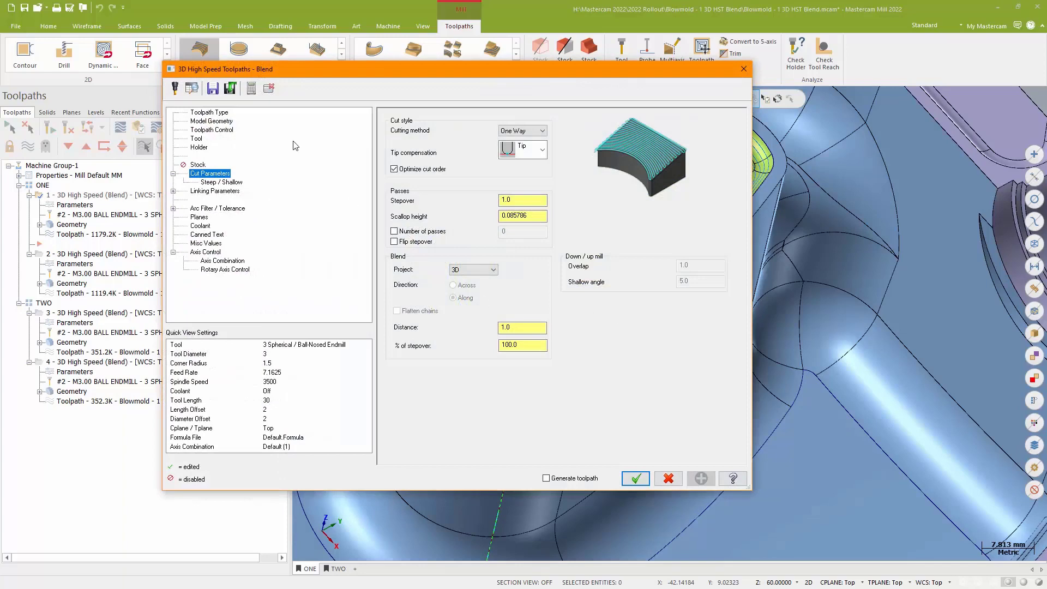
Check the Blend toolpath's geometry, containment and 2D Along cut settings, then close
{"action": "left_click", "coordinate": [211, 121]}
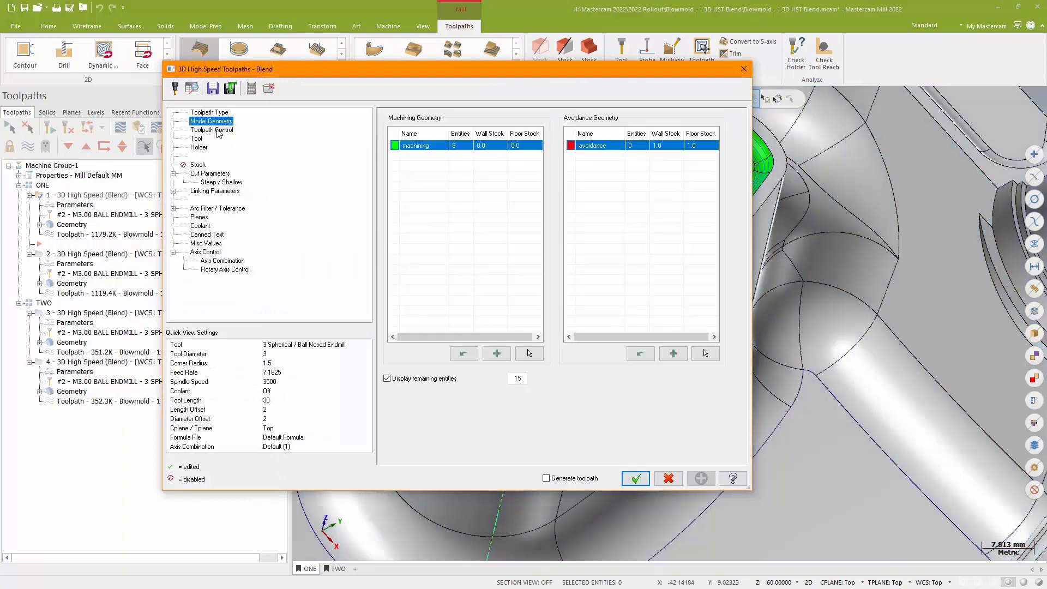
{"action": "left_click", "coordinate": [212, 130]}
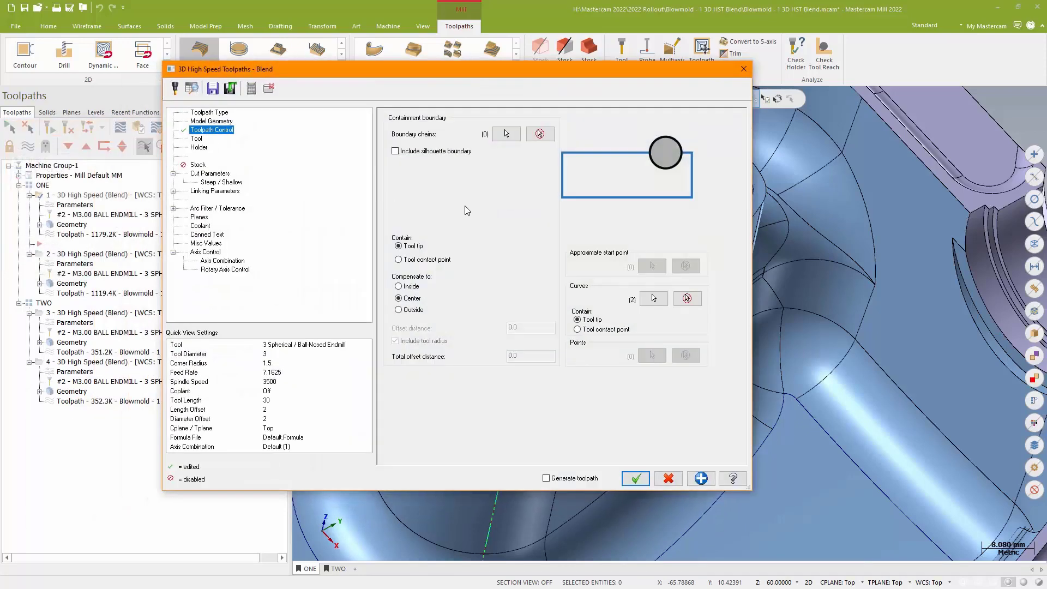
{"action": "mouse_move", "coordinate": [261, 206]}
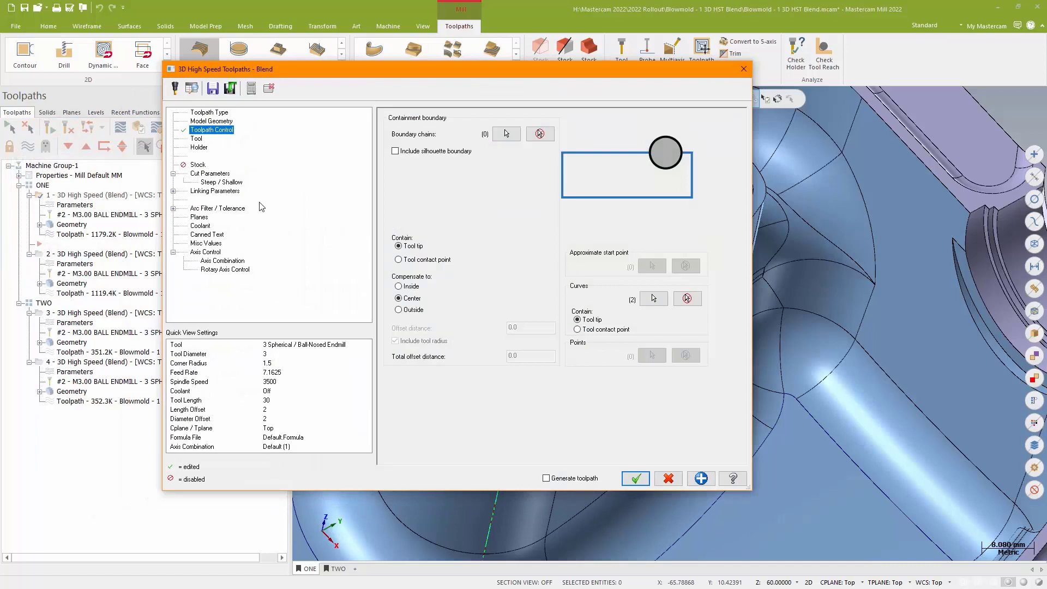
{"action": "left_click", "coordinate": [209, 173]}
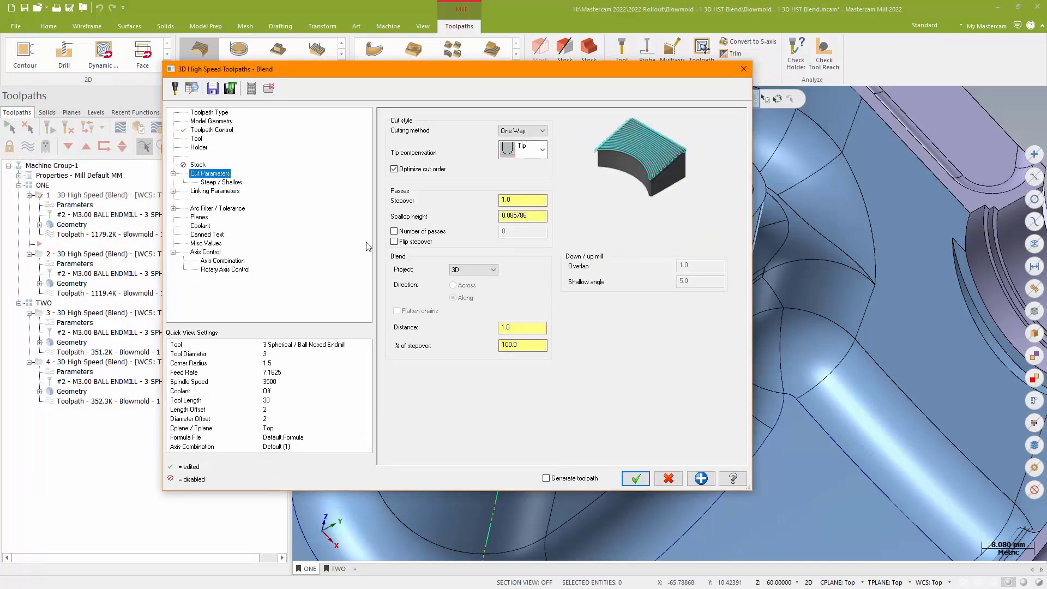
{"action": "left_click", "coordinate": [522, 200]}
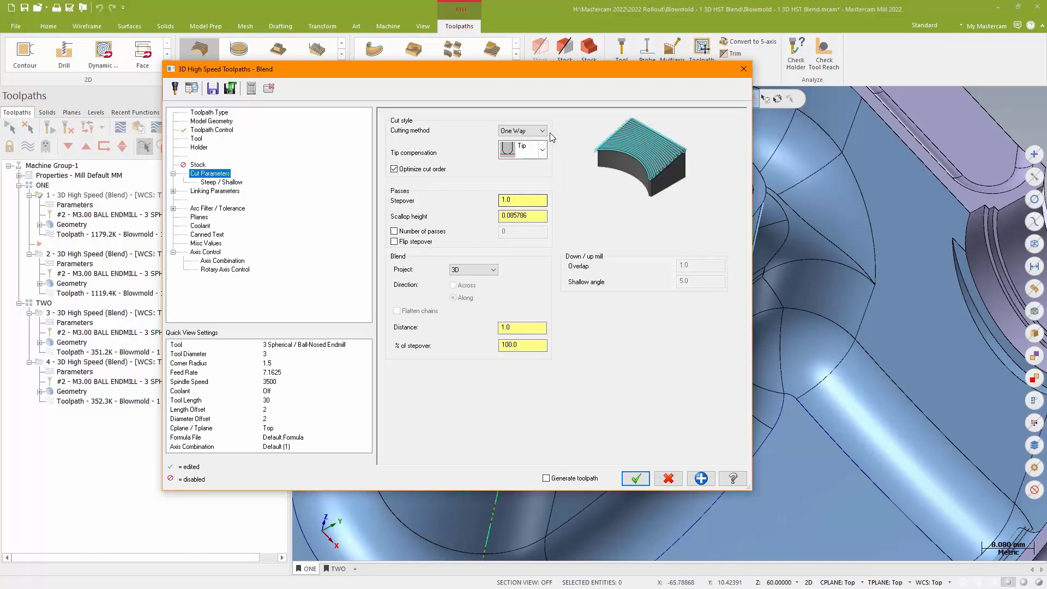
{"action": "mouse_move", "coordinate": [742, 80]}
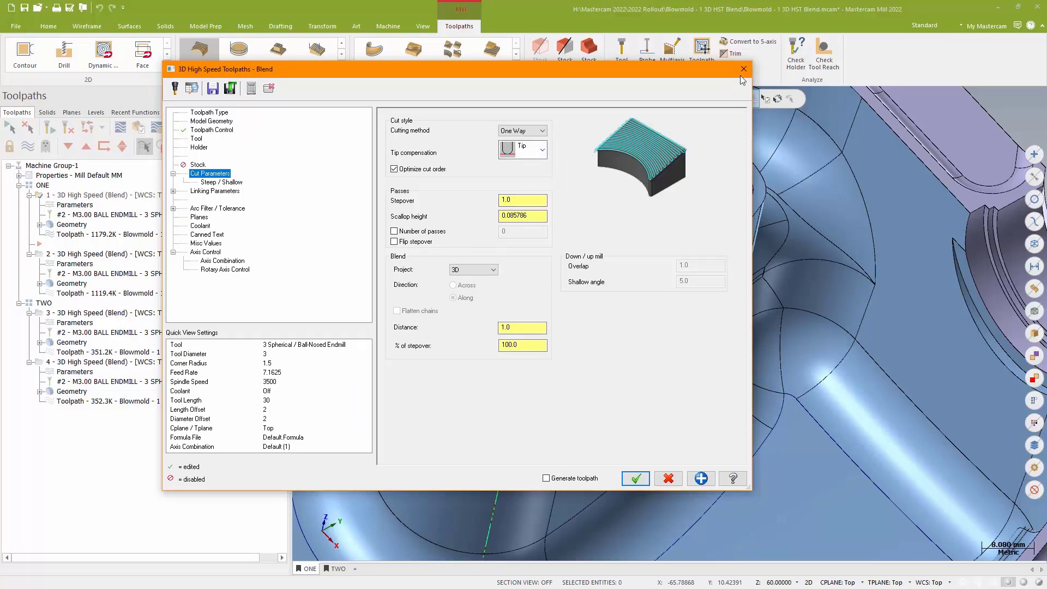
{"action": "left_click", "coordinate": [635, 479]}
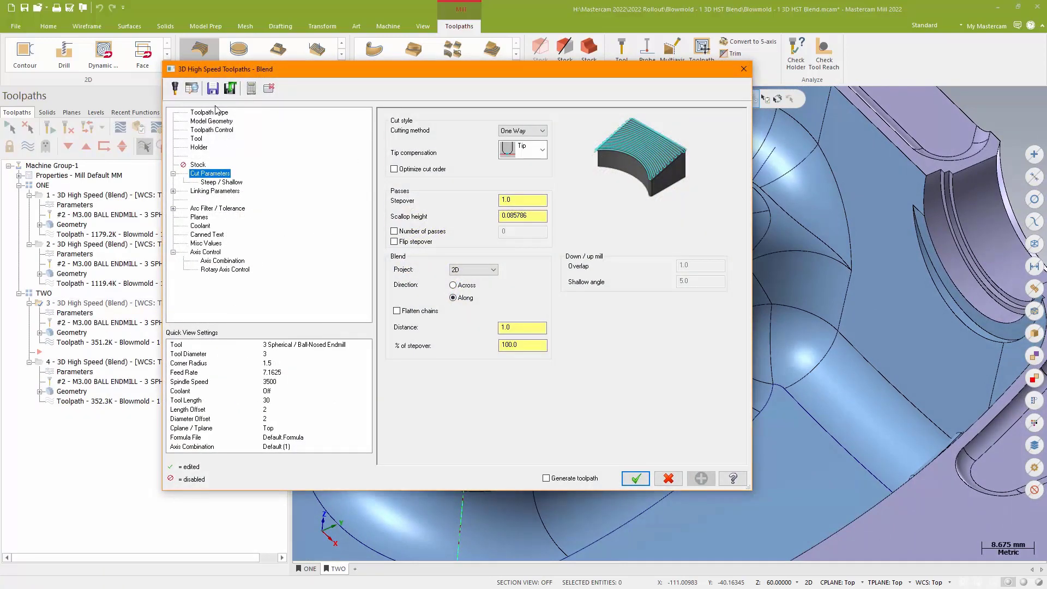
Review the one-way blend's machining geometry and its two guide curve chains
{"action": "left_click", "coordinate": [211, 121]}
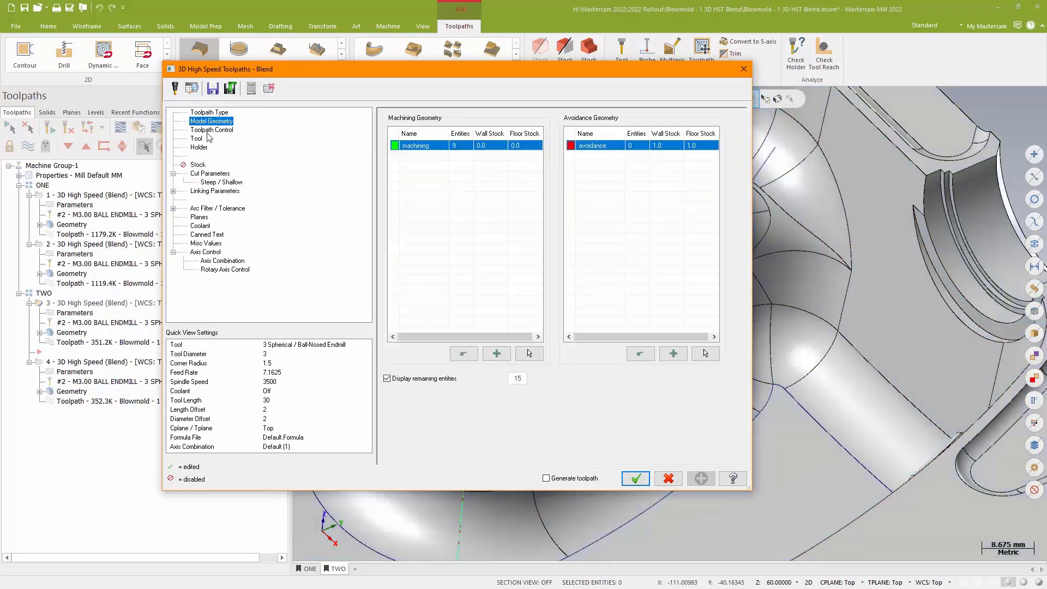
{"action": "mouse_move", "coordinate": [274, 124]}
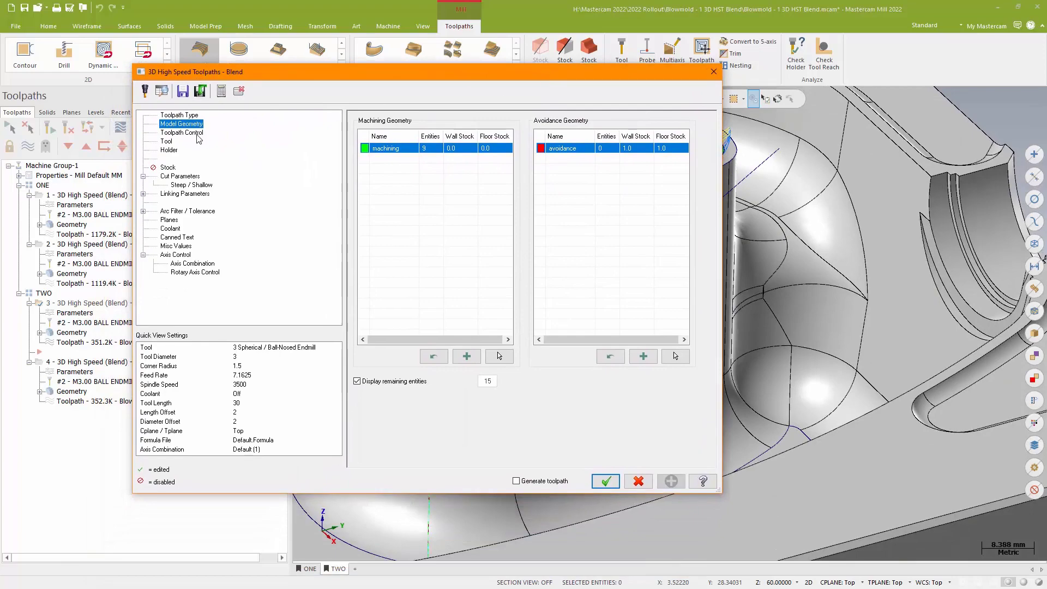
{"action": "left_click", "coordinate": [605, 481]}
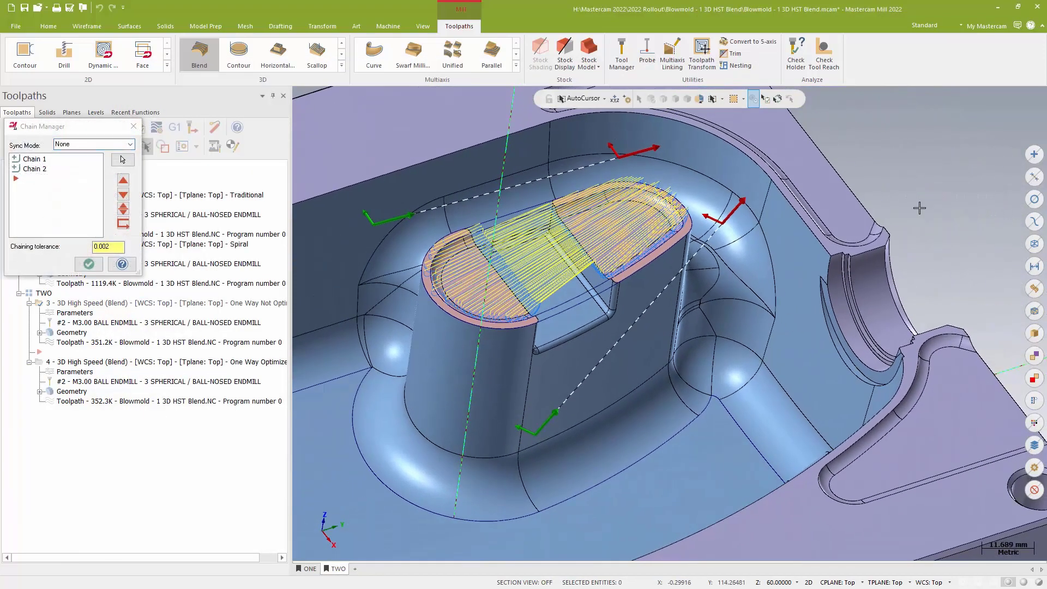
{"action": "mouse_move", "coordinate": [933, 135]}
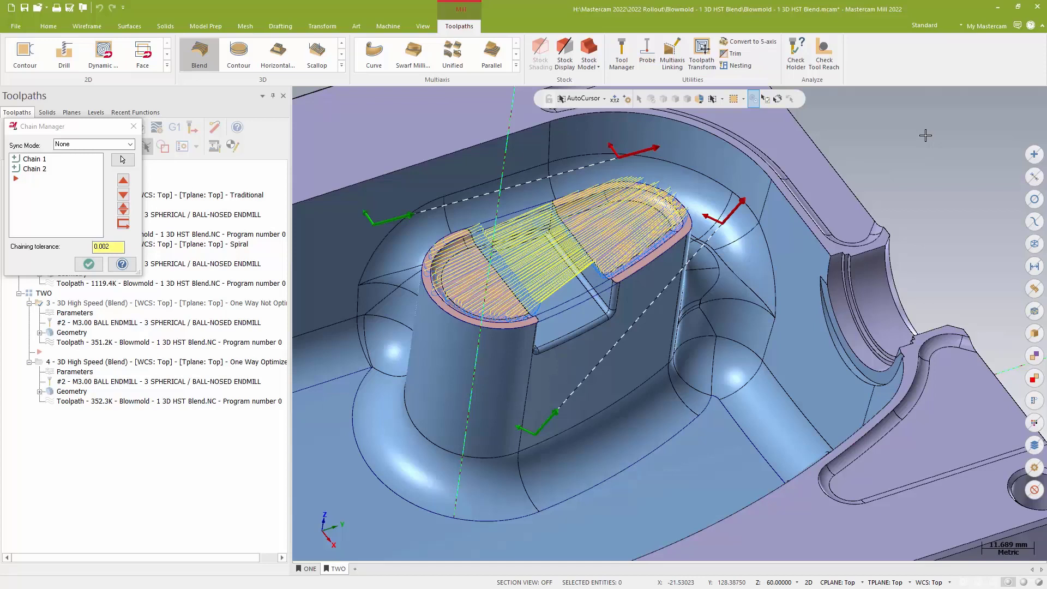
{"action": "mouse_move", "coordinate": [558, 397]}
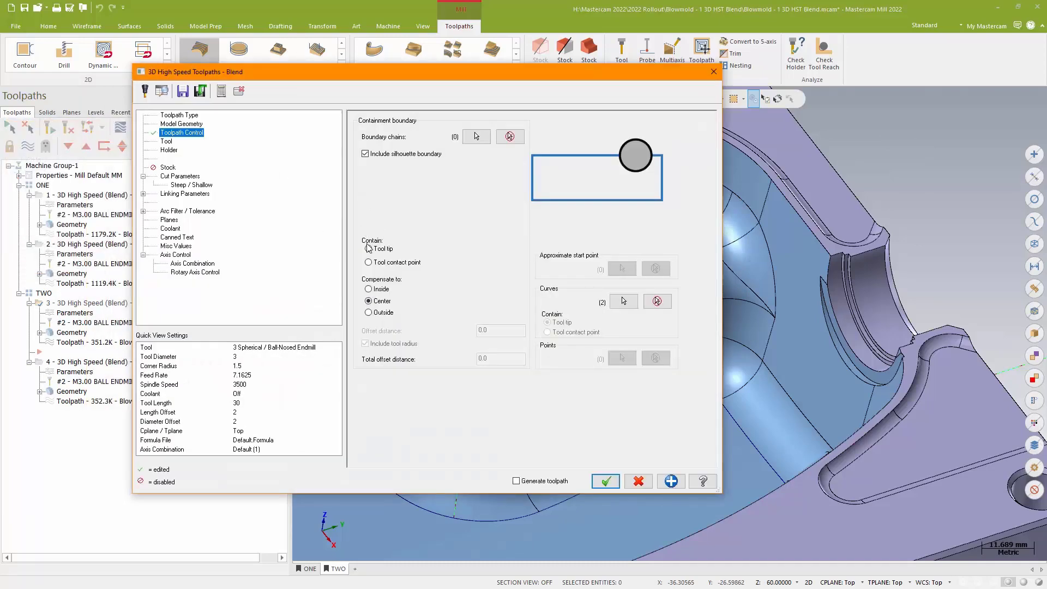
Check the non-optimized one-way Blend cut parameters and accept them
{"action": "left_click", "coordinate": [180, 175]}
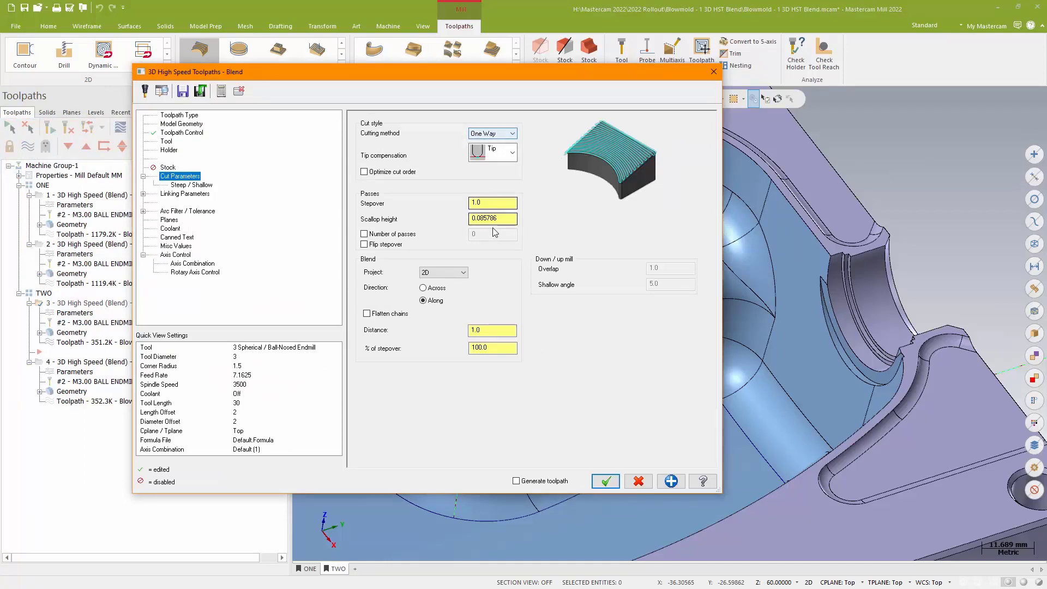
{"action": "left_click", "coordinate": [488, 202]}
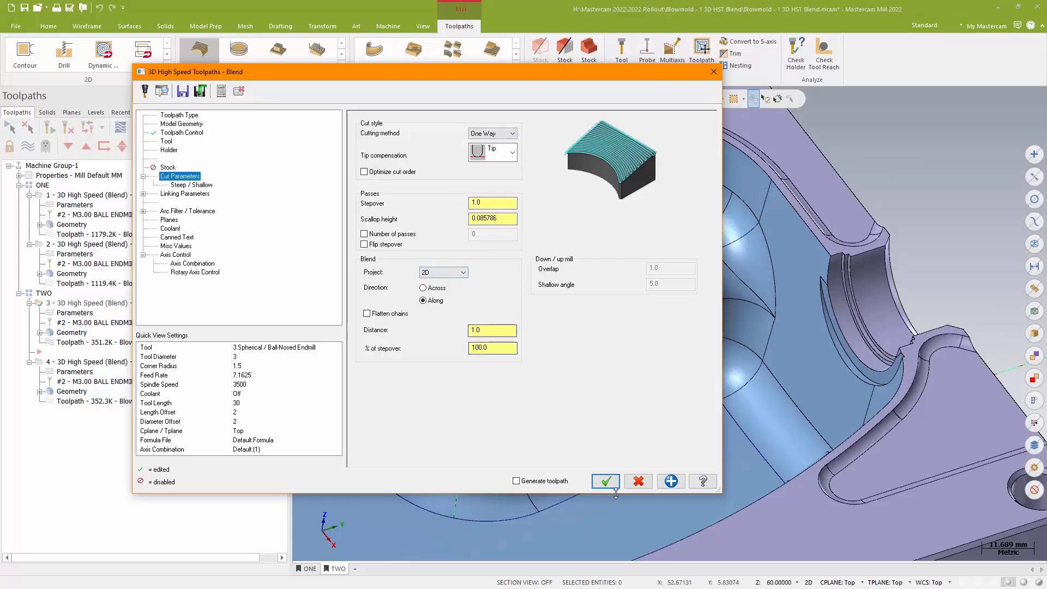
{"action": "left_click", "coordinate": [605, 481]}
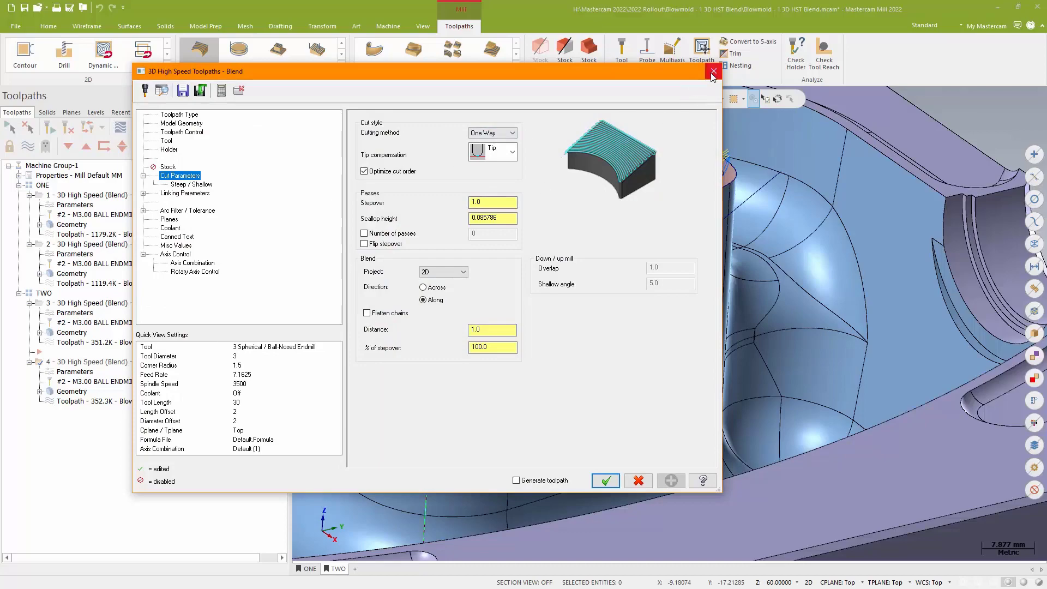
Close the optimized Blend parameters and display operation 3's non-optimized one-way passes
{"action": "left_click", "coordinate": [712, 71]}
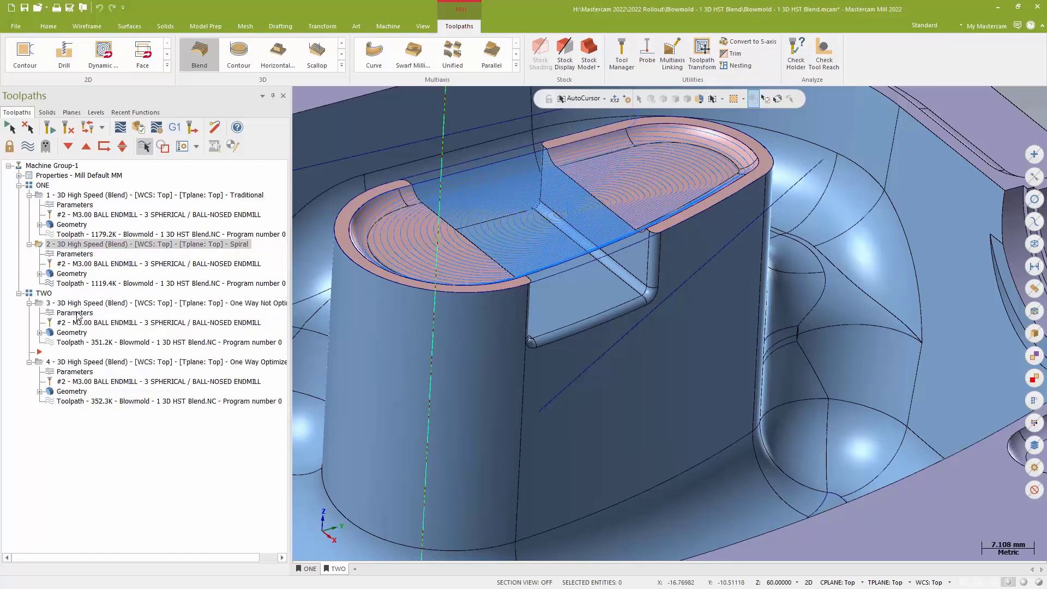
{"action": "left_click", "coordinate": [81, 303]}
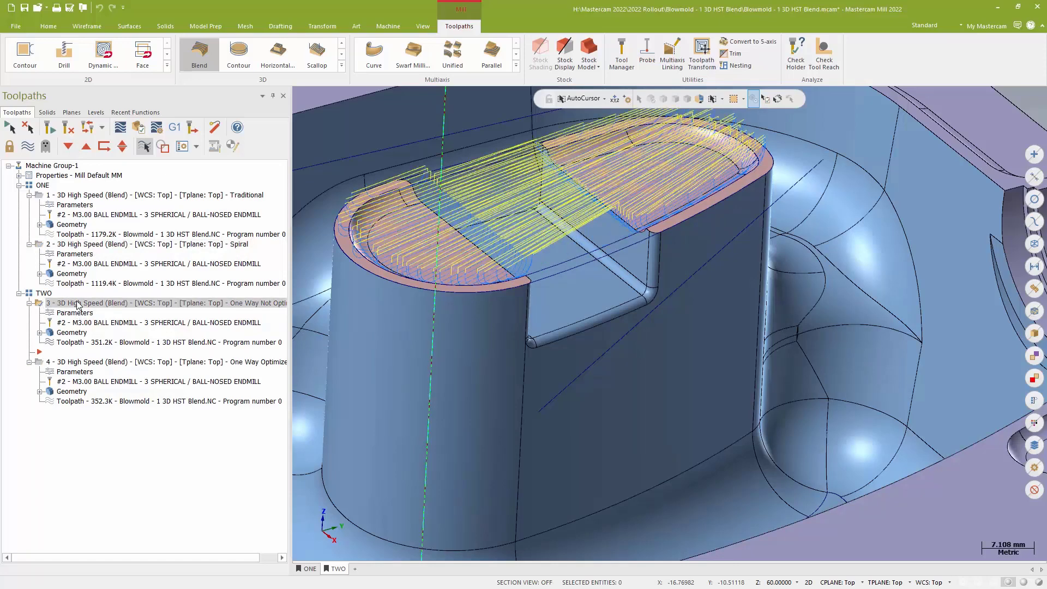